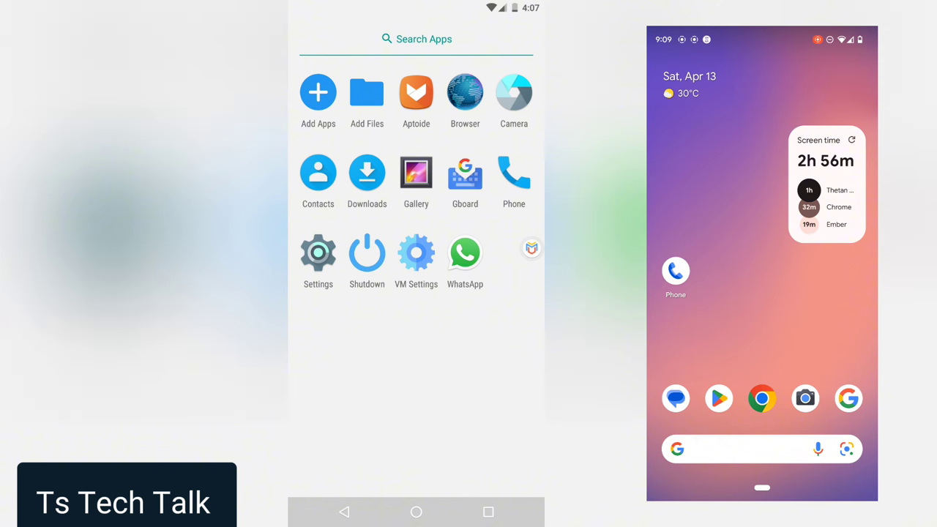
# Step: Launch WhatsApp on the virtual device to its QR code screen and reach the extra options
pyautogui.click(466, 252)
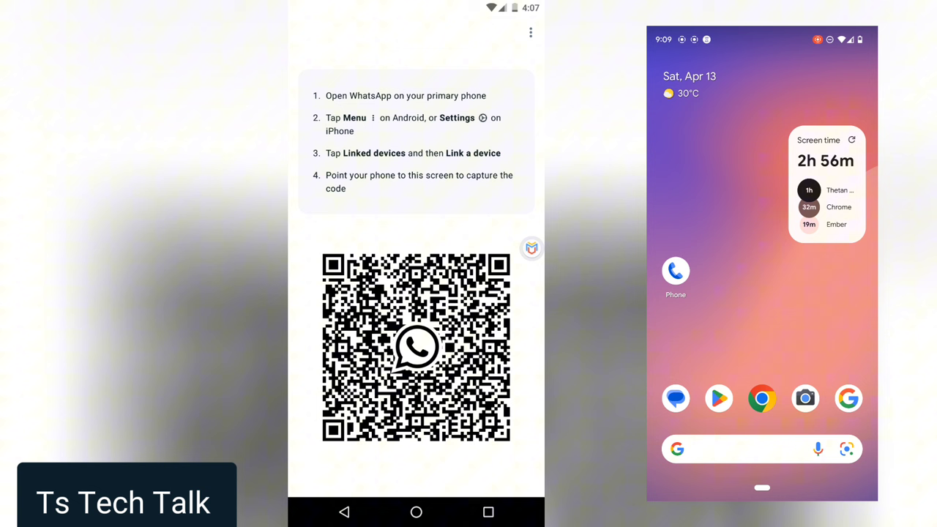
pyautogui.click(530, 32)
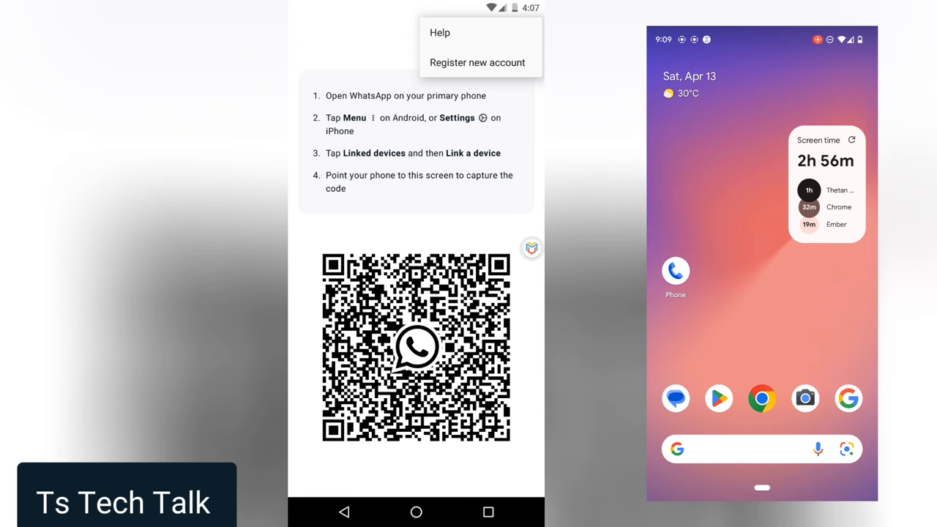
# Step: Screenshot the QR code screen and Quick Share it to the nearby phone
pyautogui.click(530, 32)
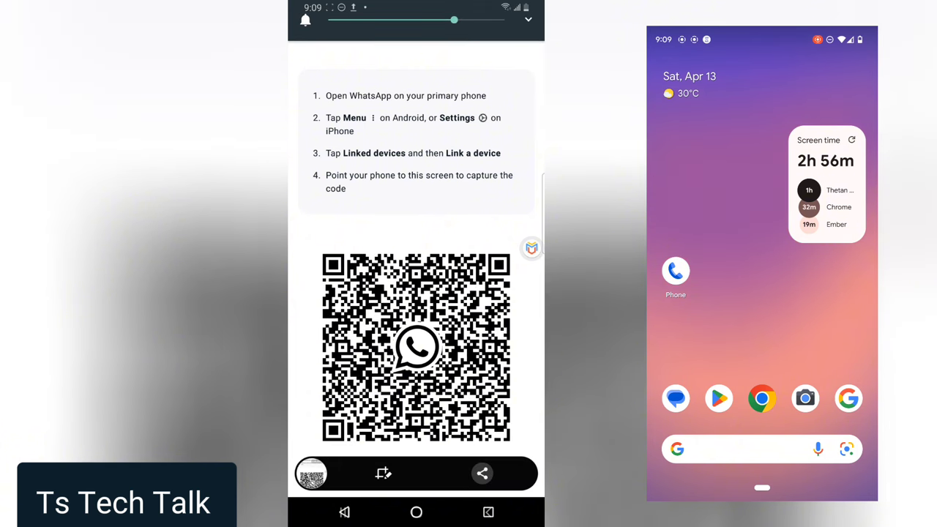
pyautogui.click(482, 474)
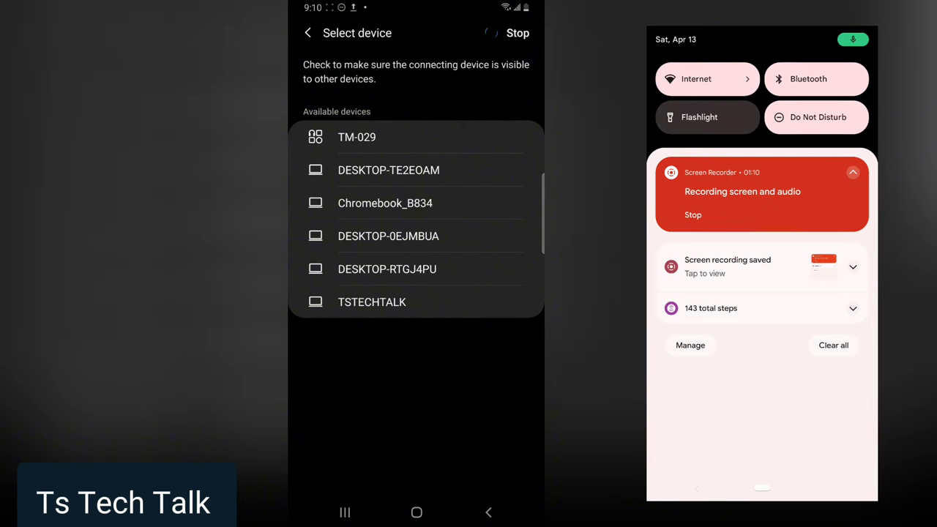
pyautogui.click(808, 79)
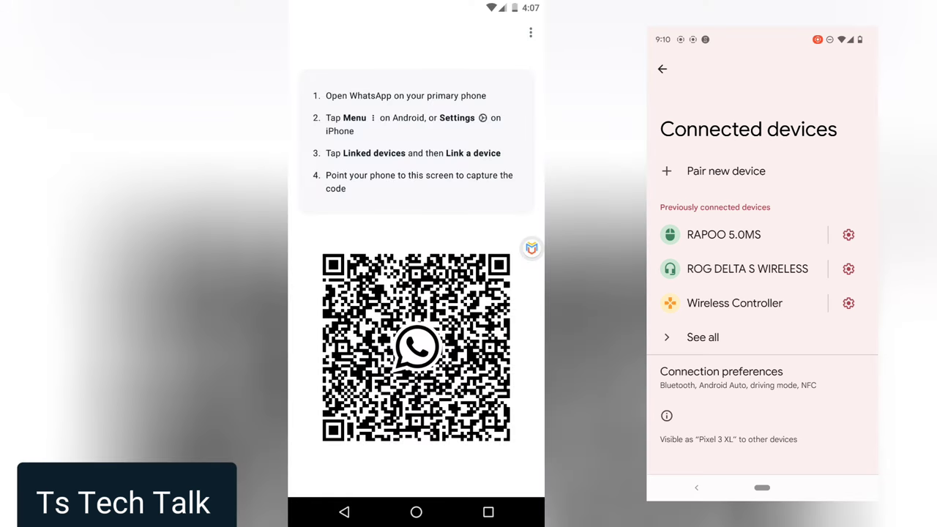
pyautogui.click(662, 68)
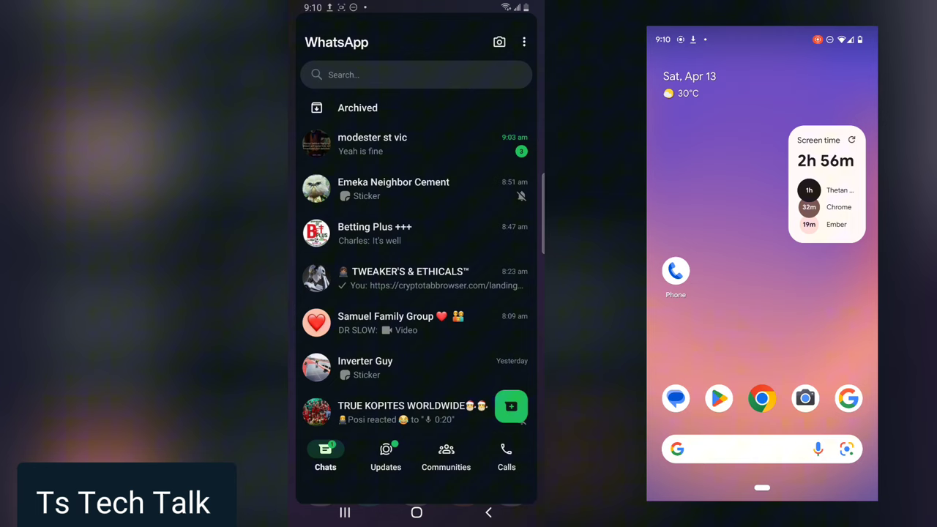
# Step: From the phone's Linked devices screen, scan the received QR screenshot to link the virtual device
pyautogui.click(524, 41)
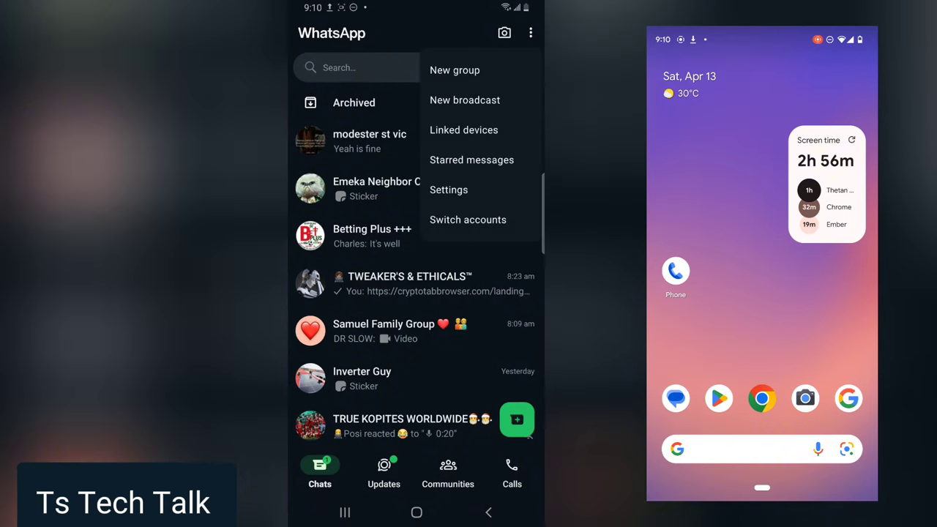
pyautogui.click(463, 129)
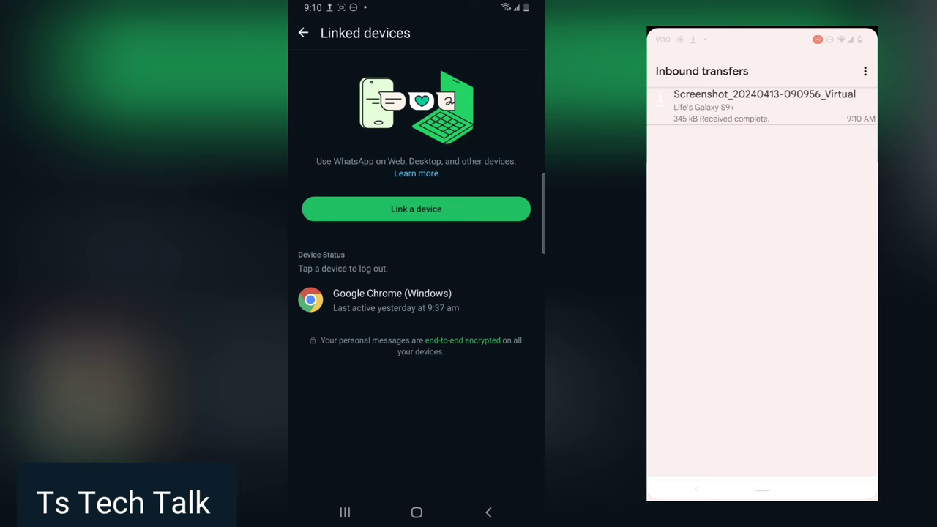
pyautogui.click(765, 106)
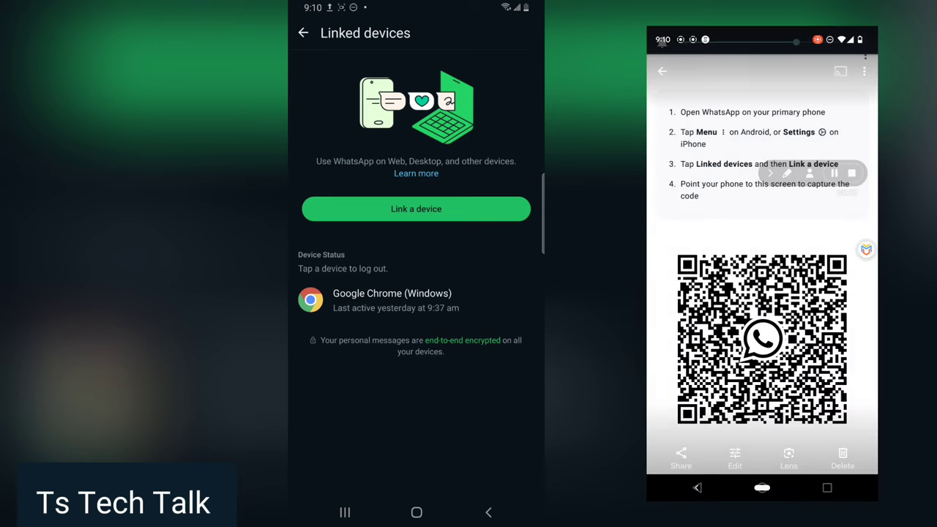
pyautogui.click(416, 207)
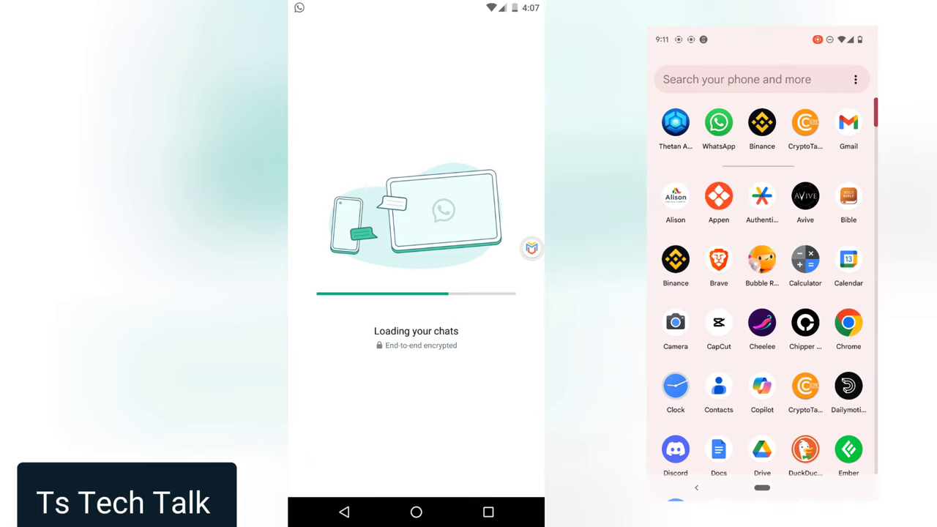
# Step: Send Hello to Intrinsic Trust and pick the QR screenshot from the gallery as an attachment
pyautogui.click(717, 123)
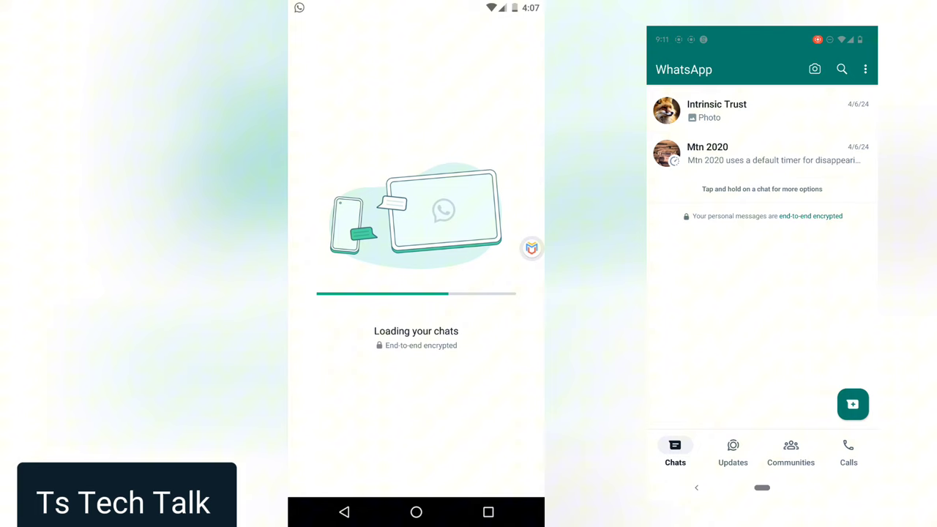
pyautogui.click(717, 111)
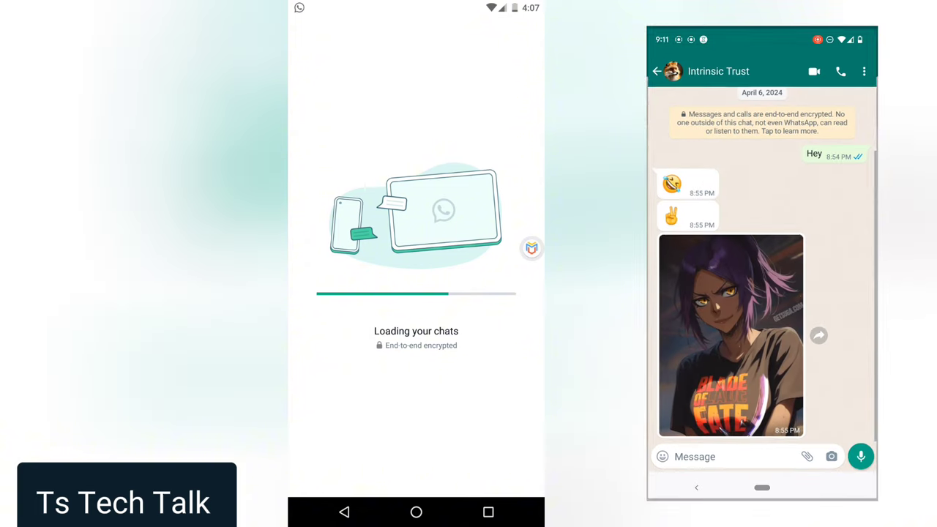
pyautogui.click(733, 457)
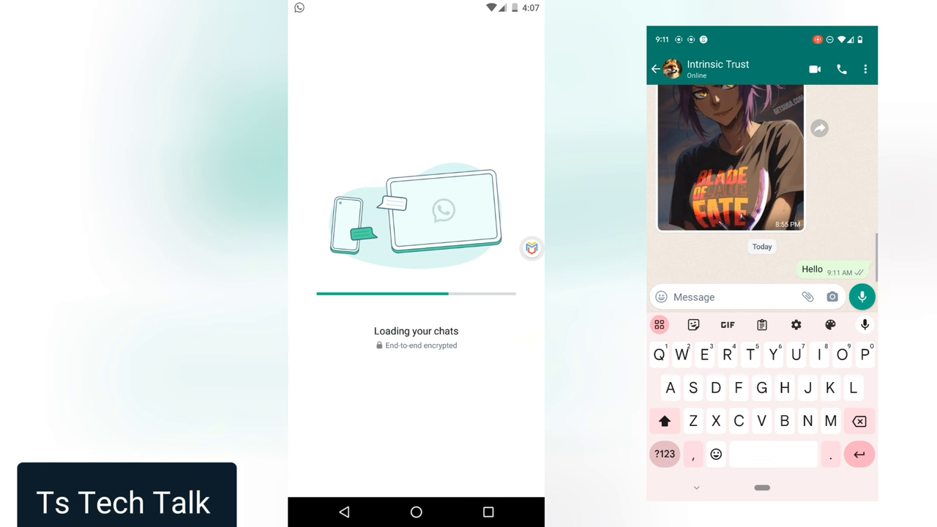
pyautogui.click(809, 296)
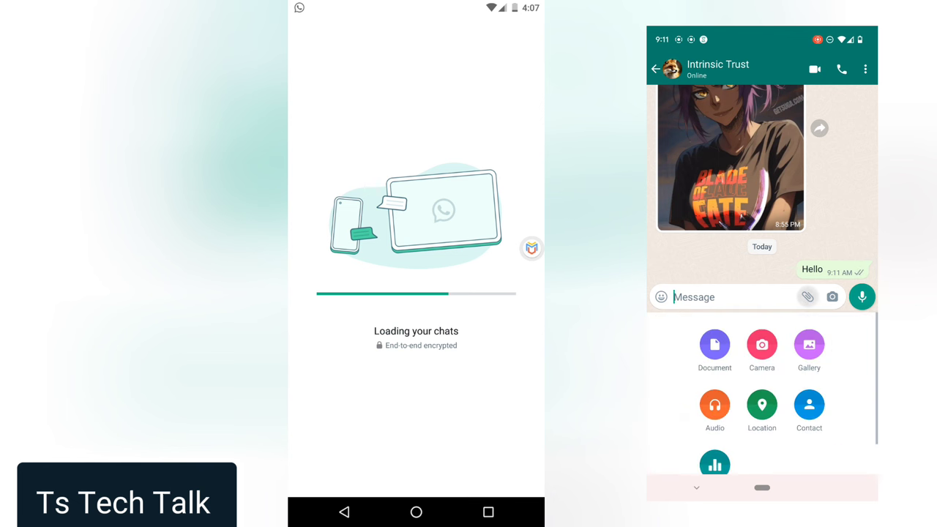
pyautogui.click(809, 345)
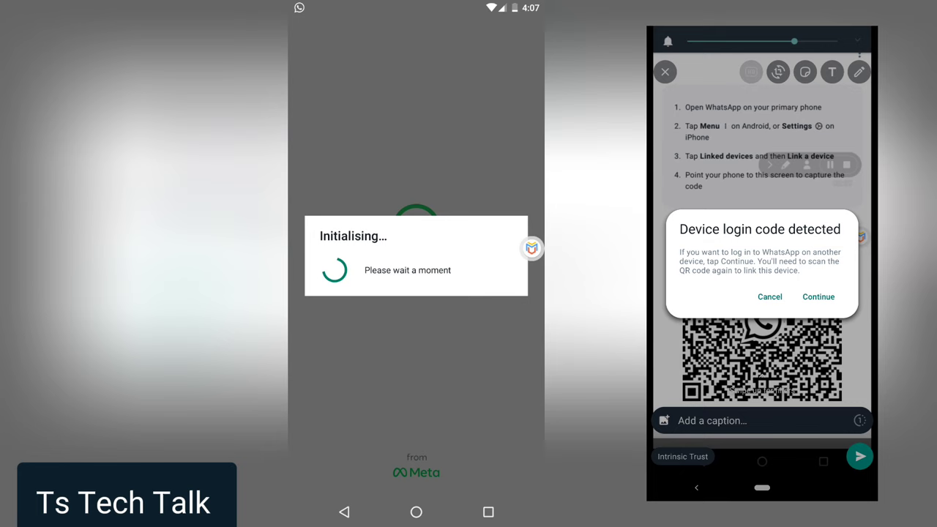
# Step: Dismiss the login code prompt so the screenshot goes to Intrinsic Trust as a view-once photo
pyautogui.click(771, 296)
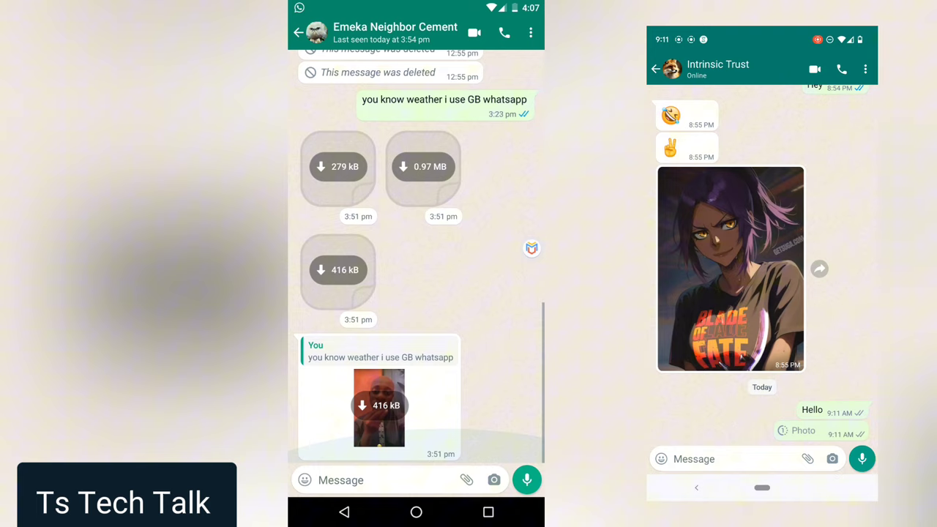
# Step: Open the view-once photo in the my airtel 2024 chat on the linked device and screenshot it
pyautogui.click(299, 32)
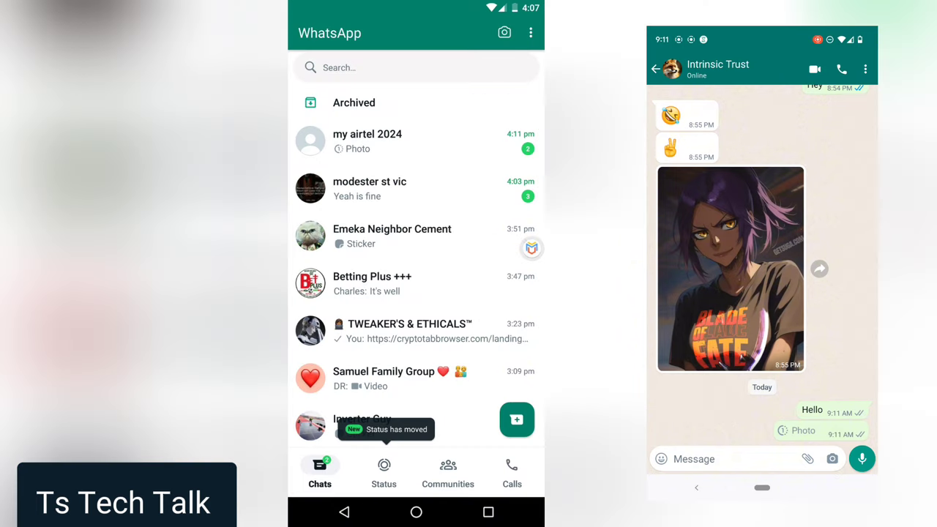
pyautogui.click(366, 141)
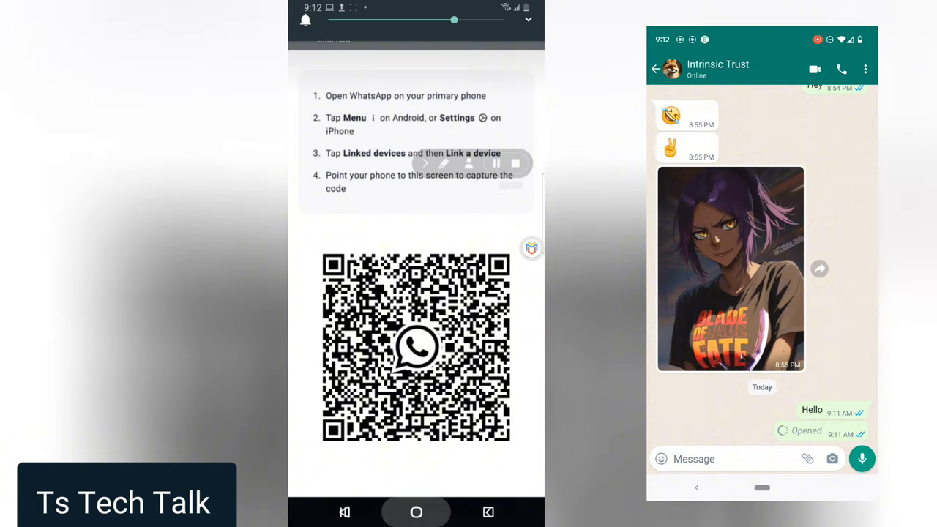
pyautogui.click(416, 513)
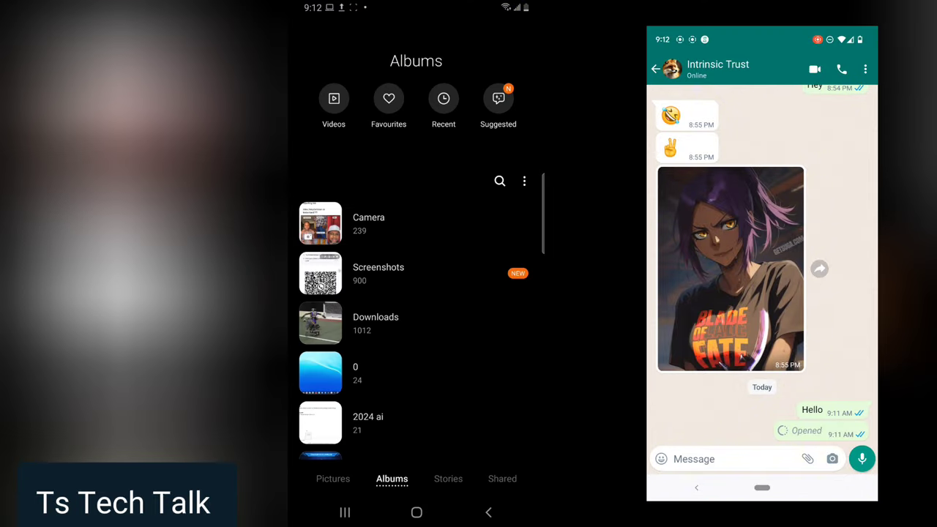
# Step: Check the Screenshots album in Gallery, then return to the virtual device's app drawer
pyautogui.click(320, 273)
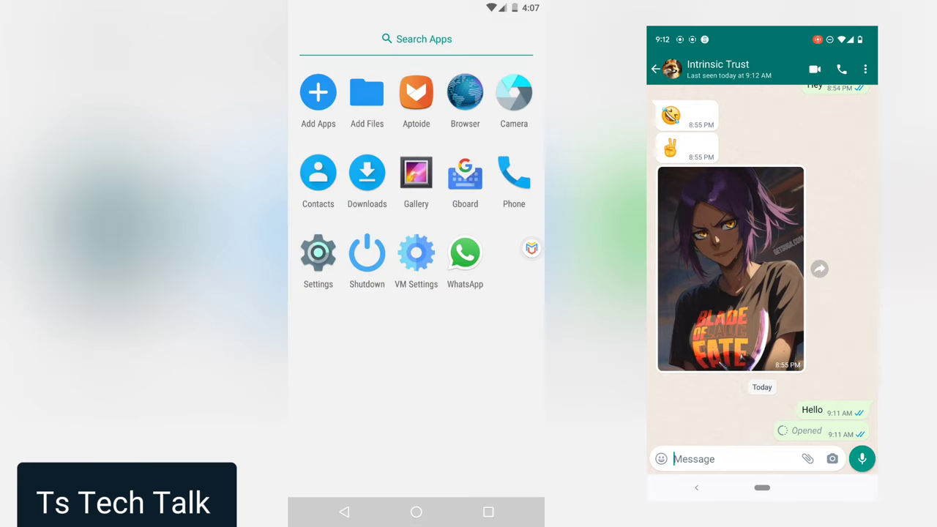
# Step: Reopen WhatsApp's chat list on the virtual device, then page through the phone's app drawer to its last page
pyautogui.click(465, 255)
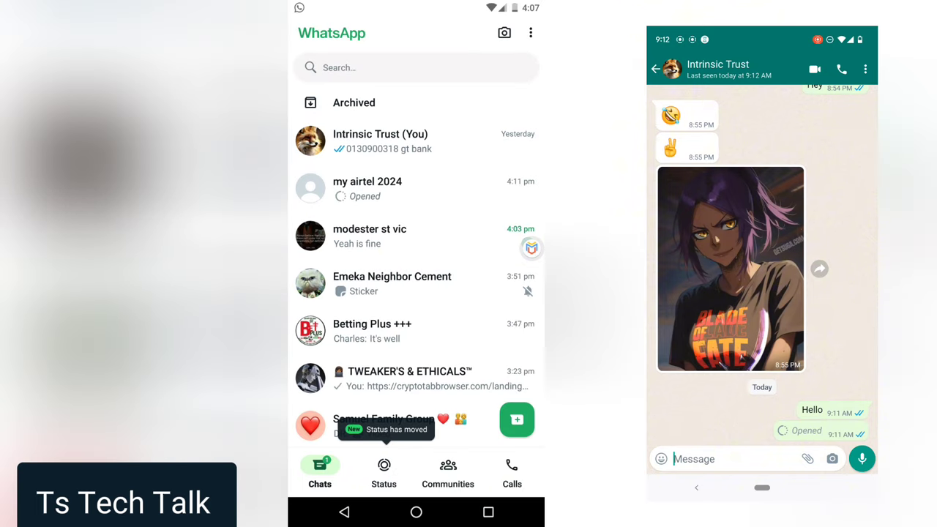
pyautogui.scroll(-3)
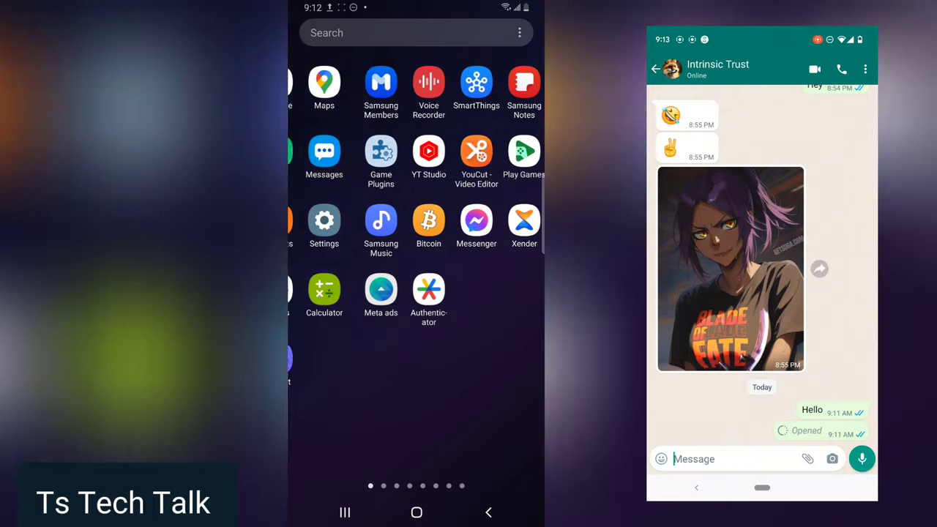
pyautogui.hscroll(-3)
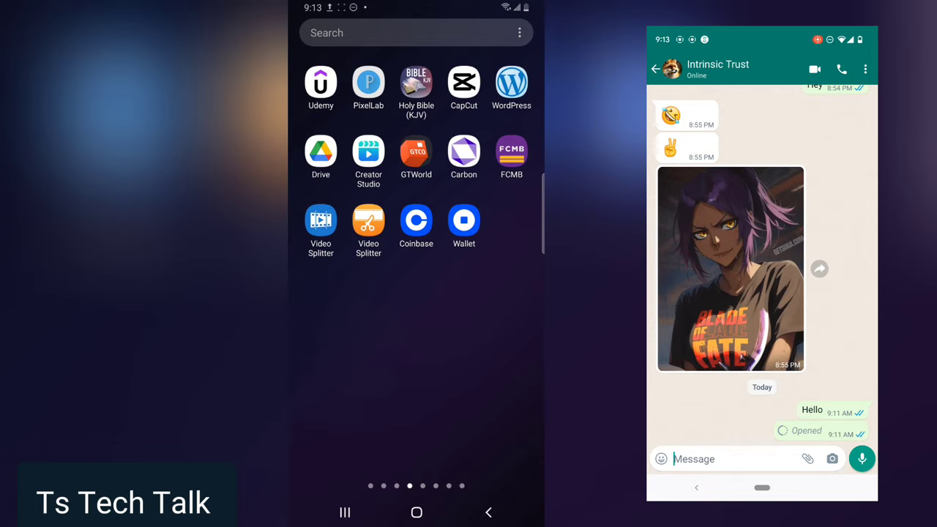
pyautogui.hscroll(-3)
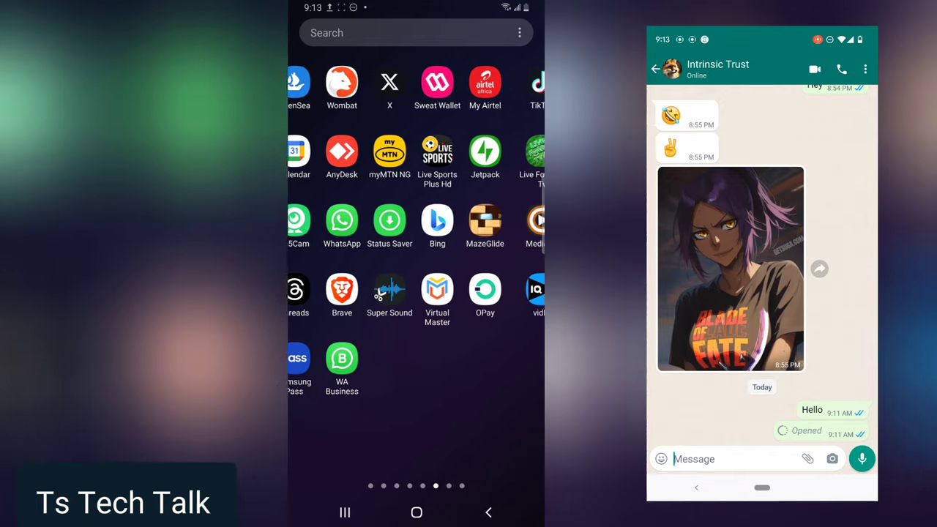
pyautogui.hscroll(-3)
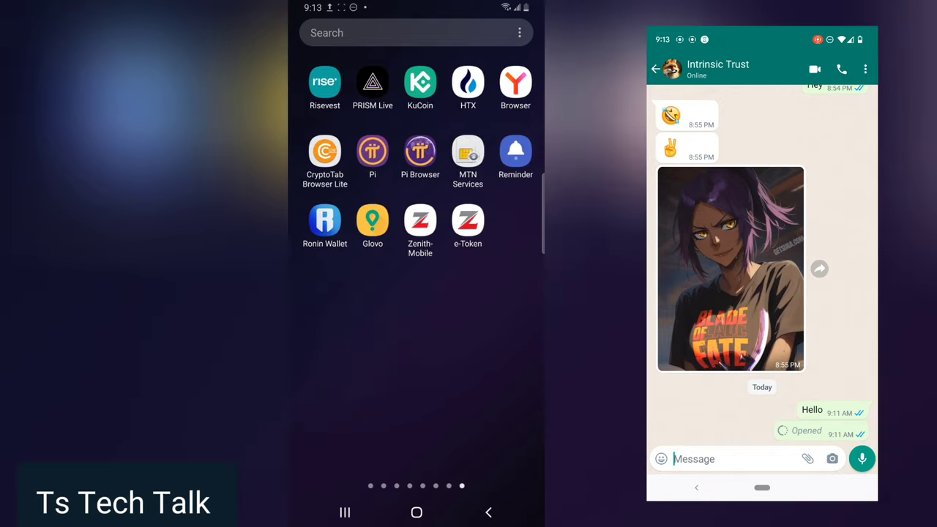